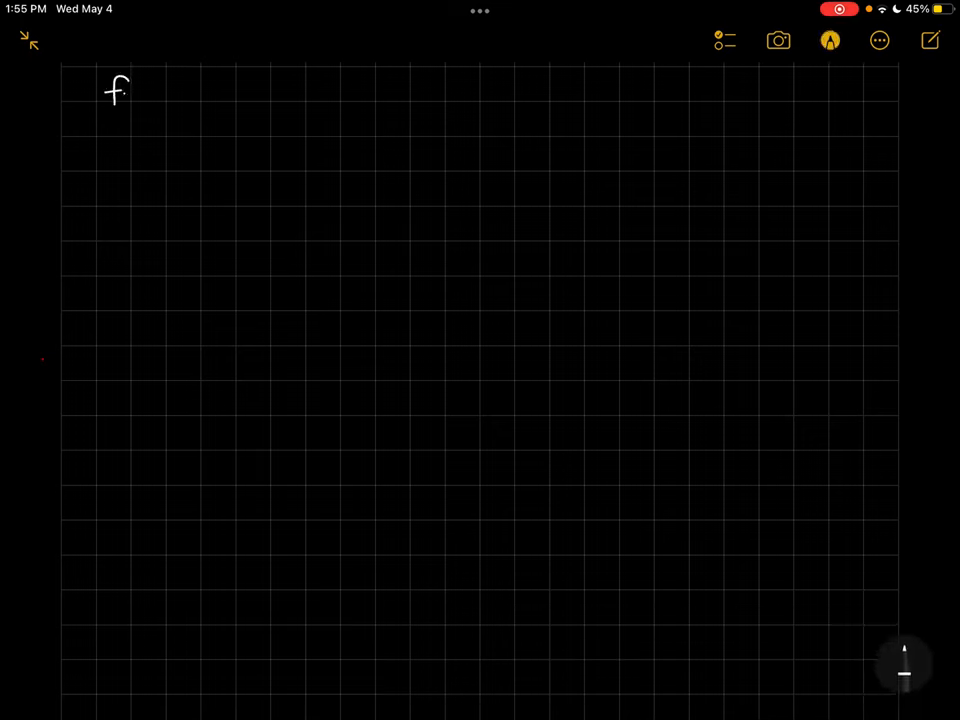
Handwrite 'fertilization → zygote → cleavage → blastula' as the heading and begin a circle below it
{"action": "type", "text": "fertiliz"}
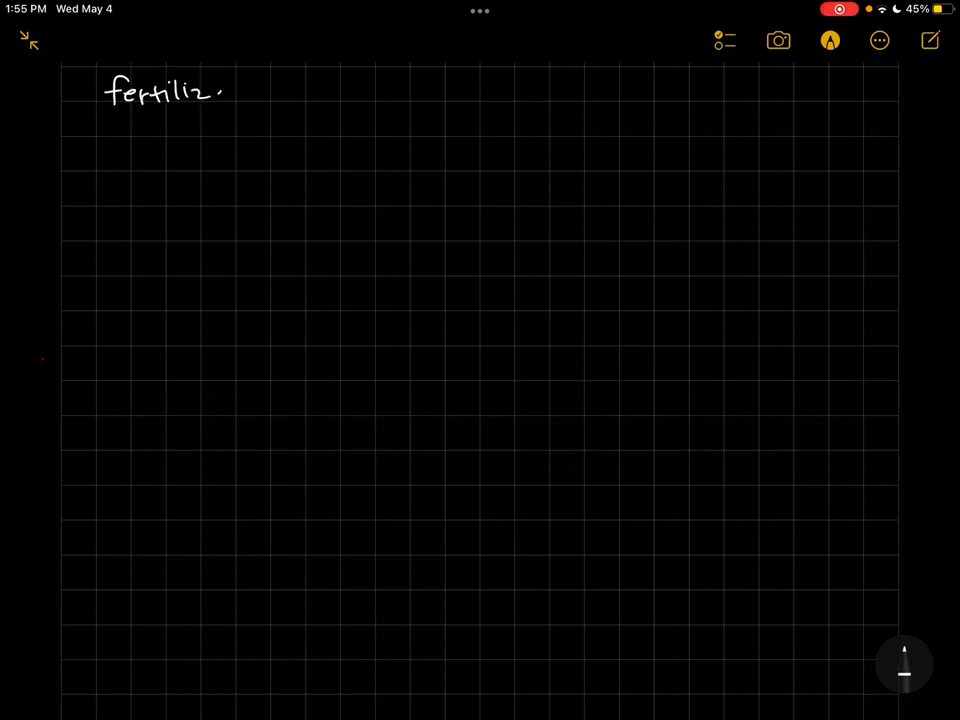
{"action": "type", "text": "ation"}
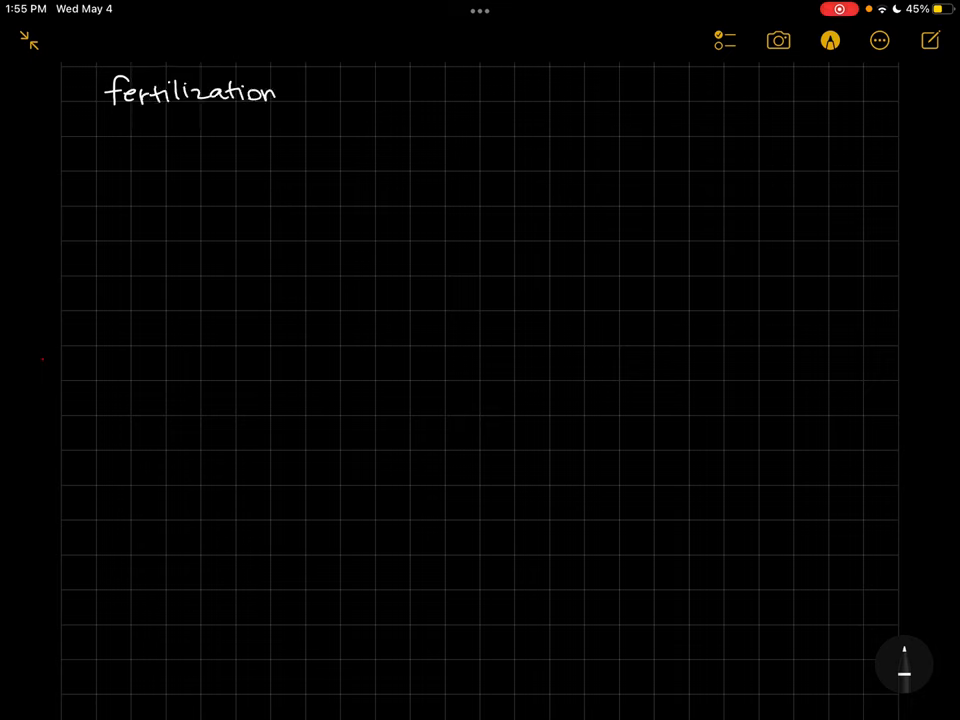
{"action": "type", "text": "→zygote →"}
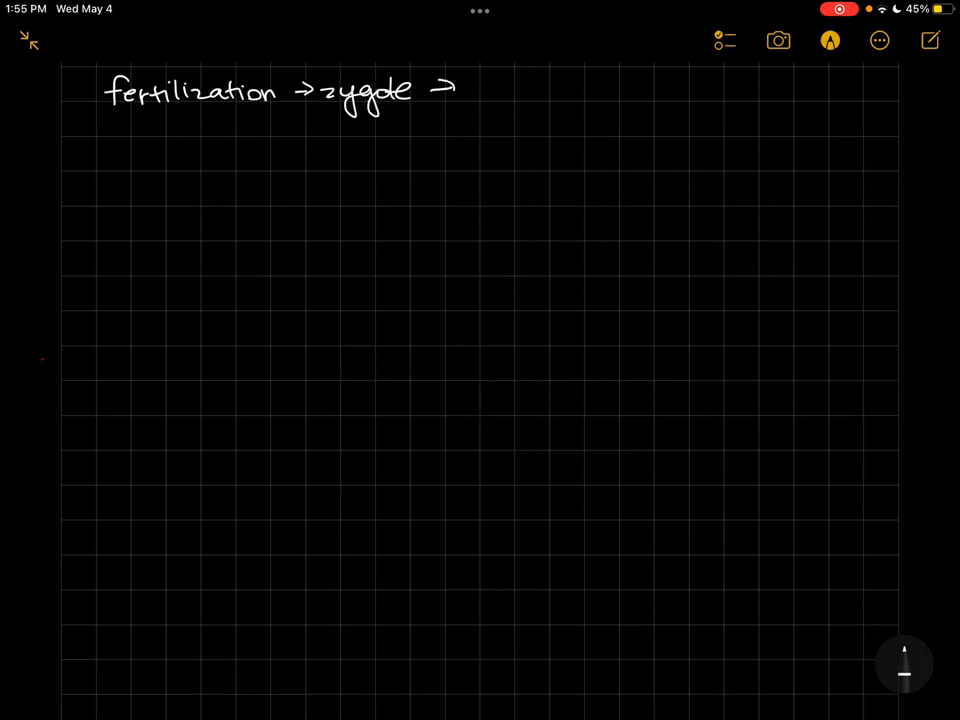
{"action": "type", "text": "clea"}
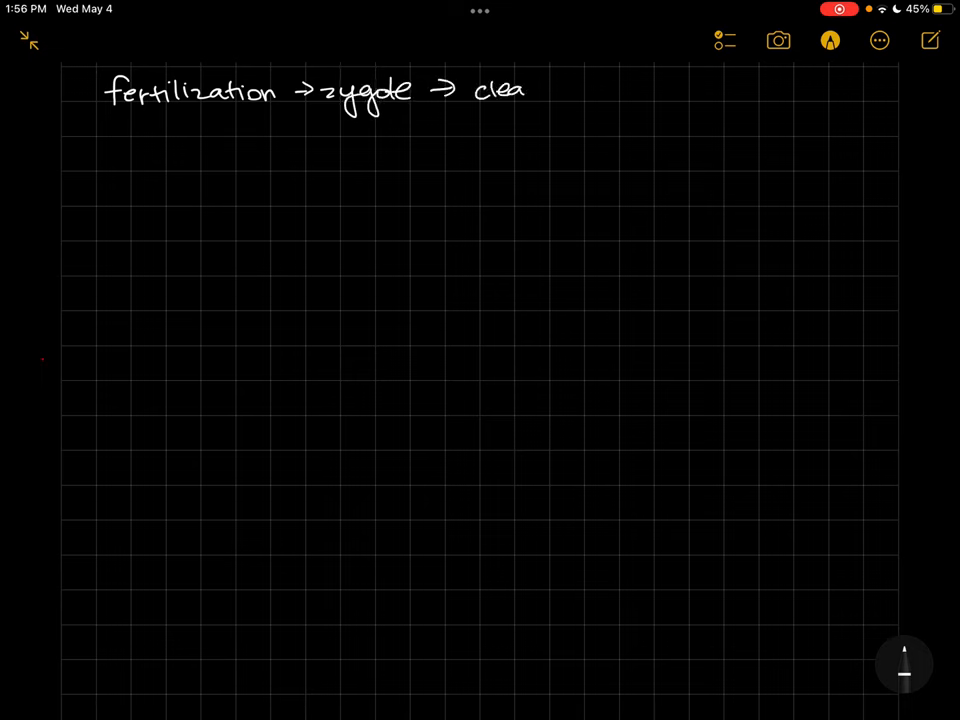
{"action": "type", "text": "vage →"}
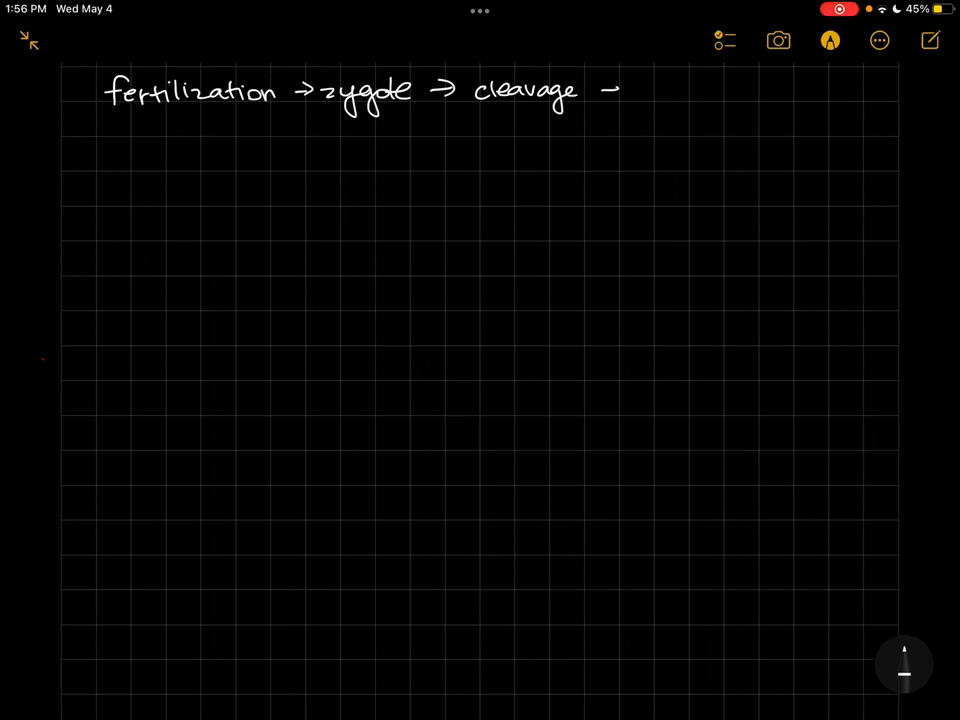
{"action": "type", "text": "bla"}
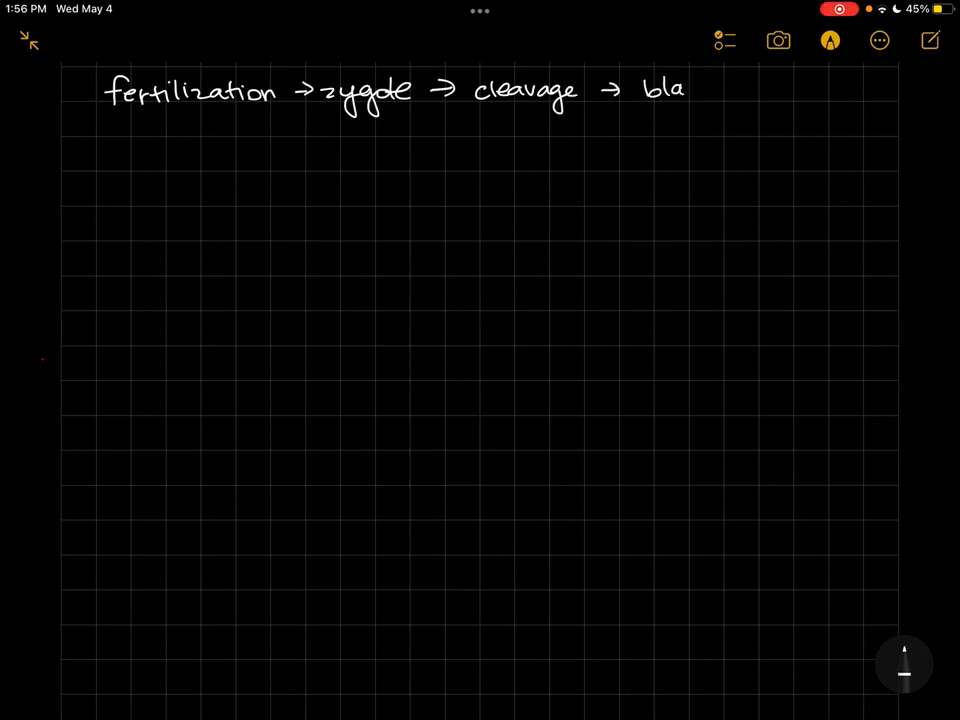
{"action": "type", "text": "stula"}
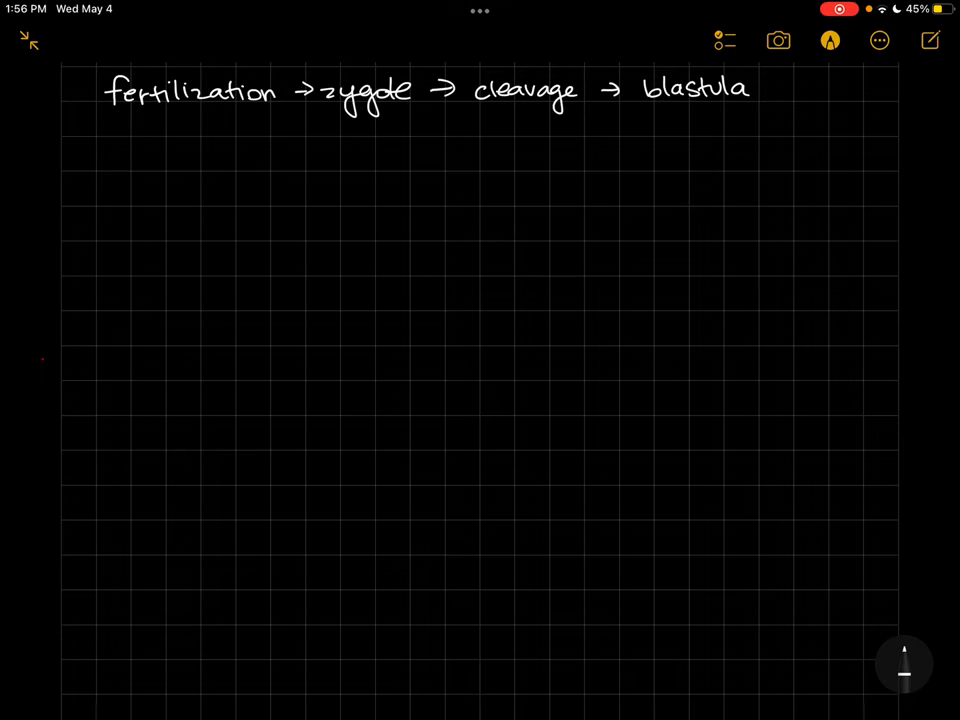
{"action": "left_click_drag", "start_coordinate": [205, 140], "coordinate": [150, 285]}
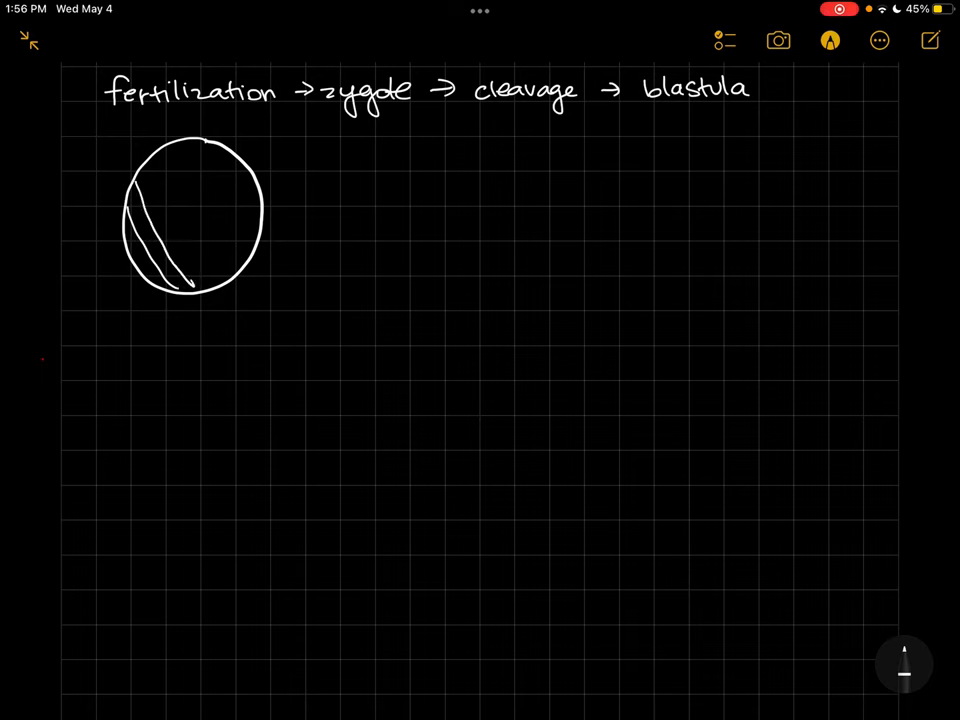
Cross-hatch the solid ball, draw a hollow cell-divided ring and label its cavity 'blastocoel'
{"action": "left_click_drag", "start_coordinate": [210, 150], "coordinate": [195, 280]}
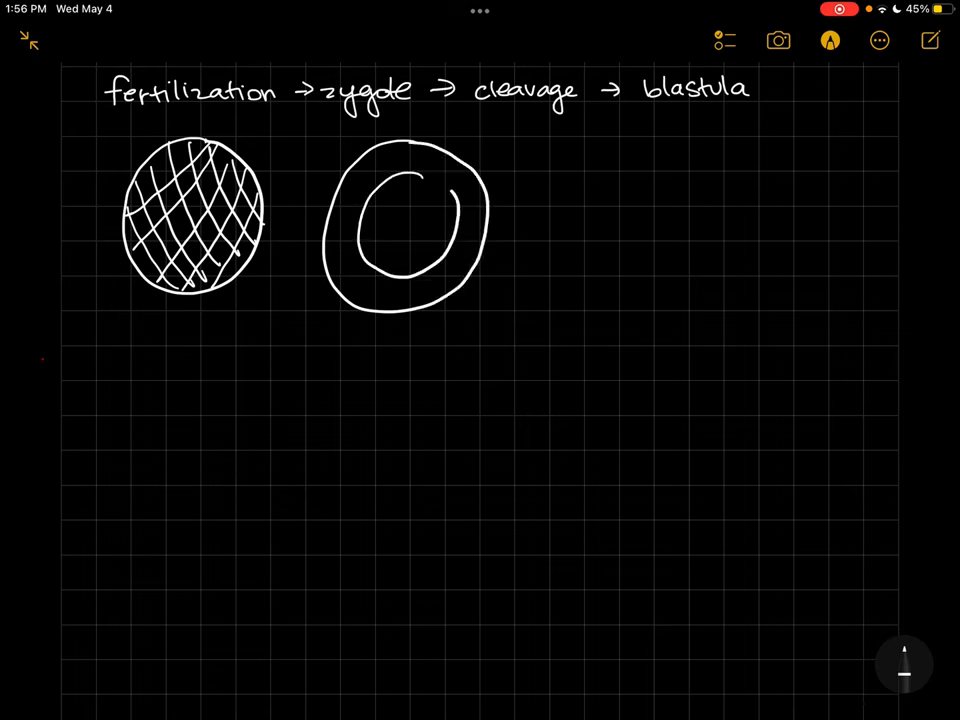
{"action": "left_click_drag", "start_coordinate": [430, 180], "coordinate": [420, 290]}
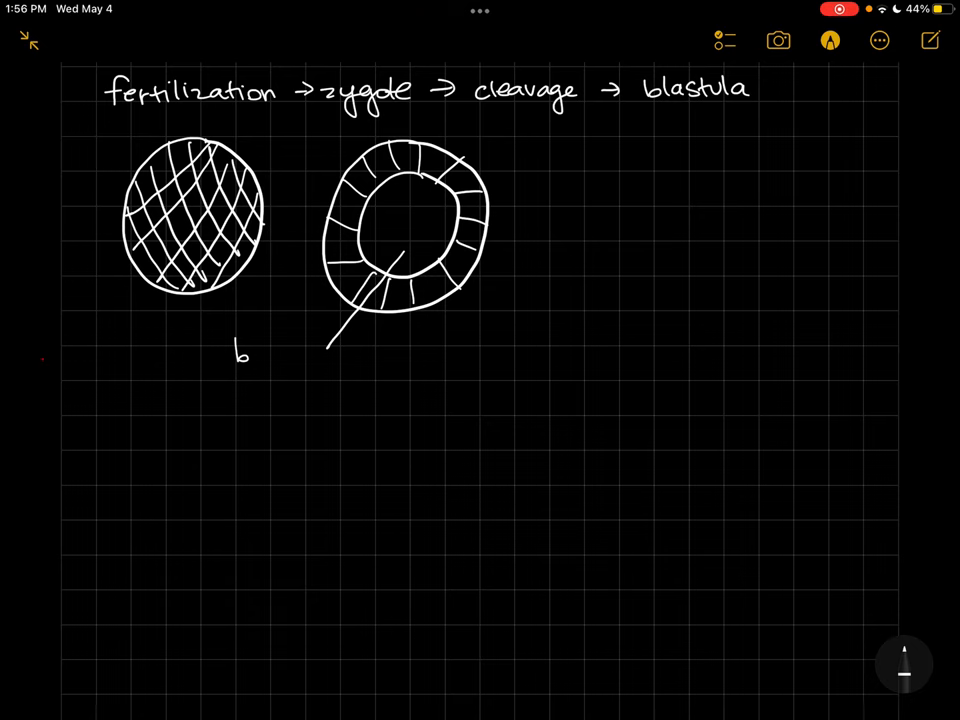
{"action": "type", "text": "blastoc"}
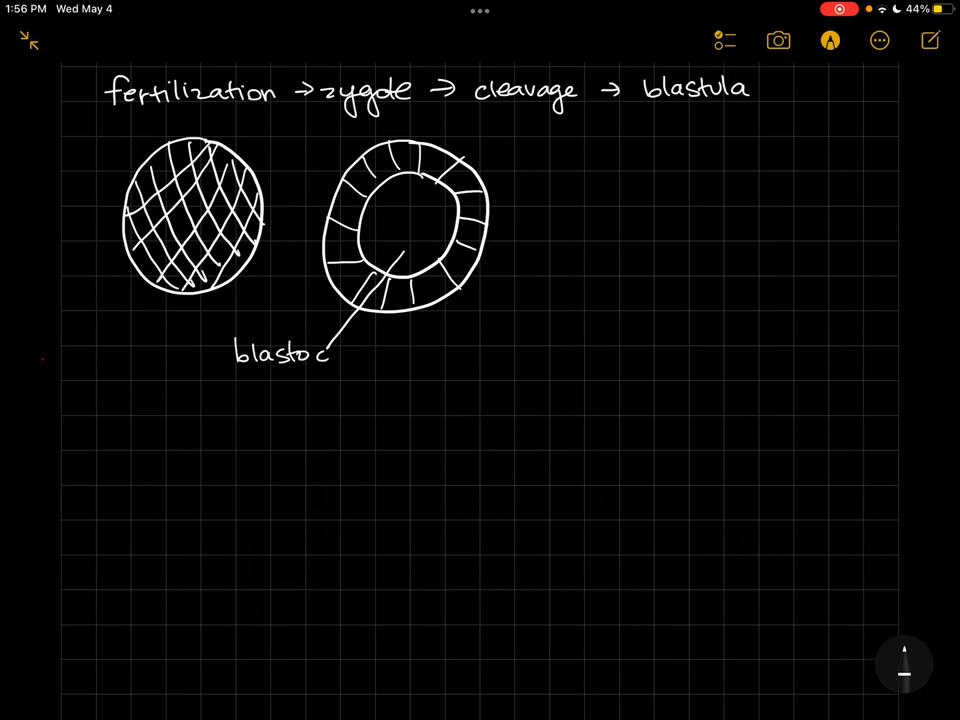
{"action": "type", "text": "oel"}
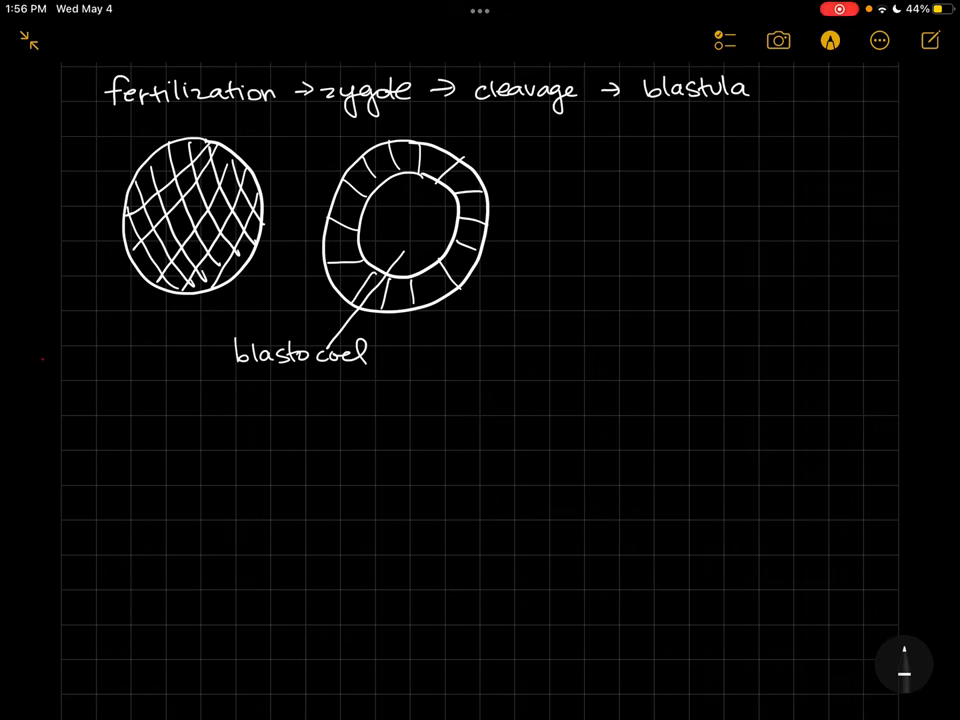
Draw a dome embryo with a thickened bottom plate, an upward arrow, and the inward-bending plate detail
{"action": "left_click_drag", "start_coordinate": [360, 325], "coordinate": [435, 320]}
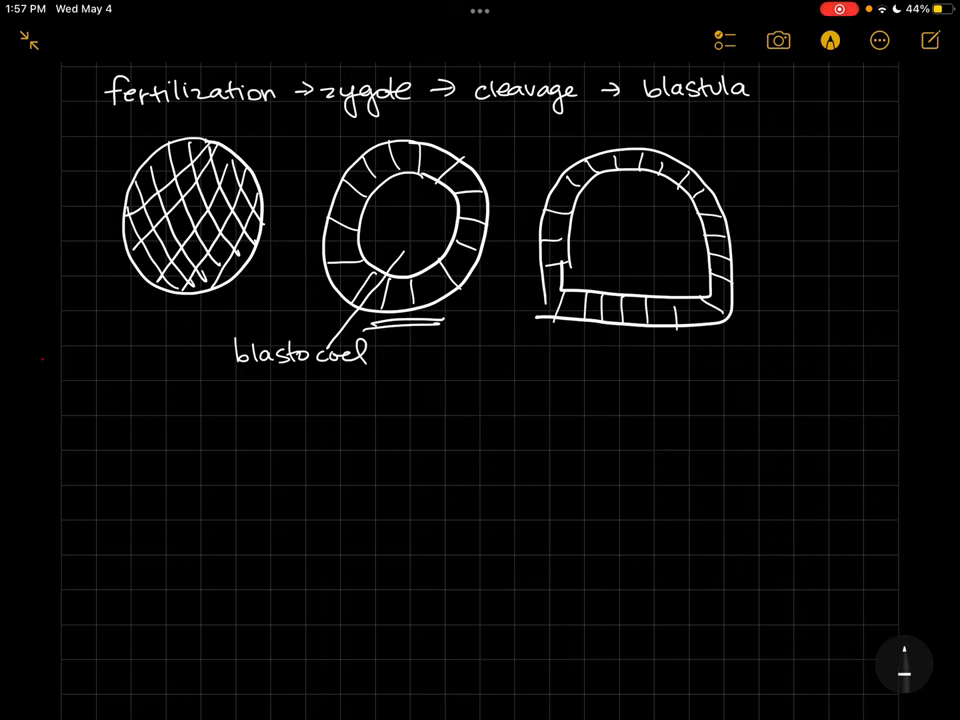
{"action": "left_click_drag", "start_coordinate": [625, 318], "coordinate": [665, 318]}
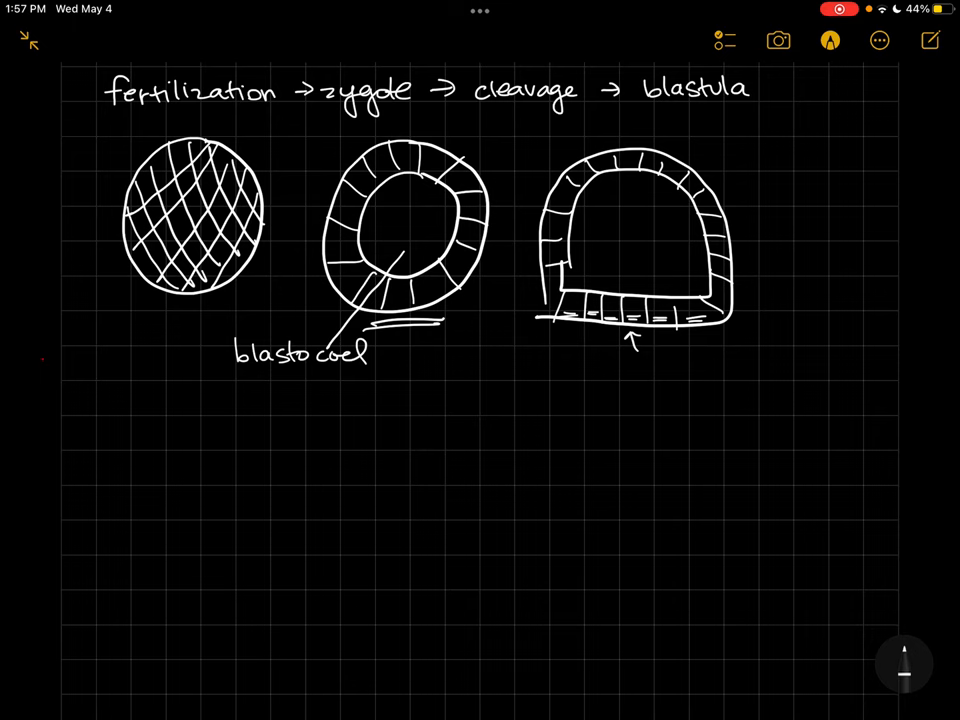
{"action": "left_click_drag", "start_coordinate": [635, 355], "coordinate": [615, 390]}
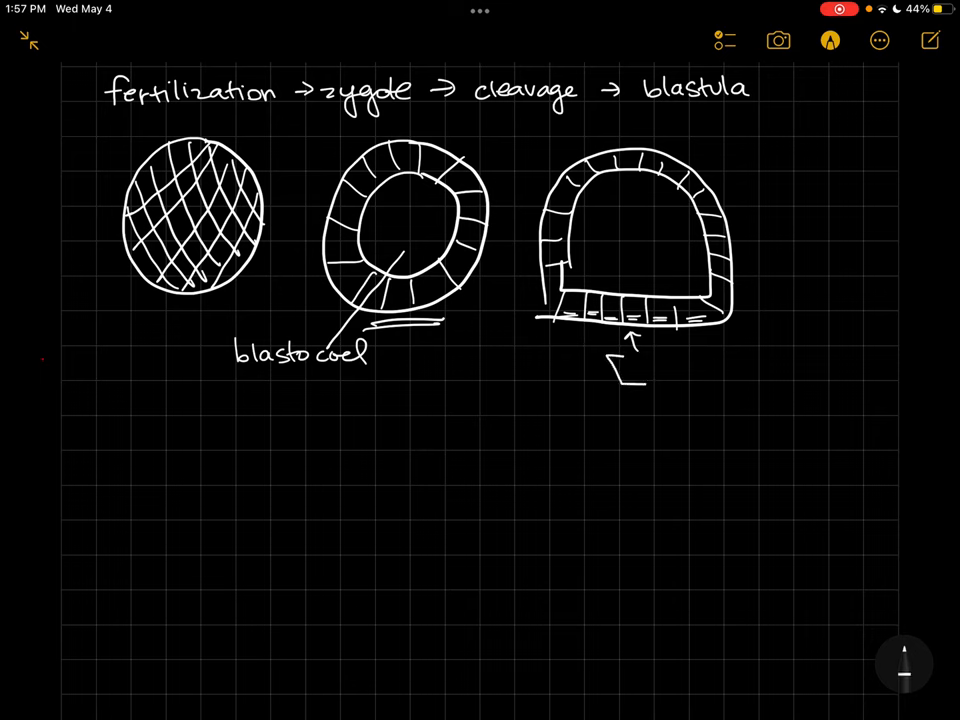
{"action": "left_click_drag", "start_coordinate": [605, 375], "coordinate": [645, 390]}
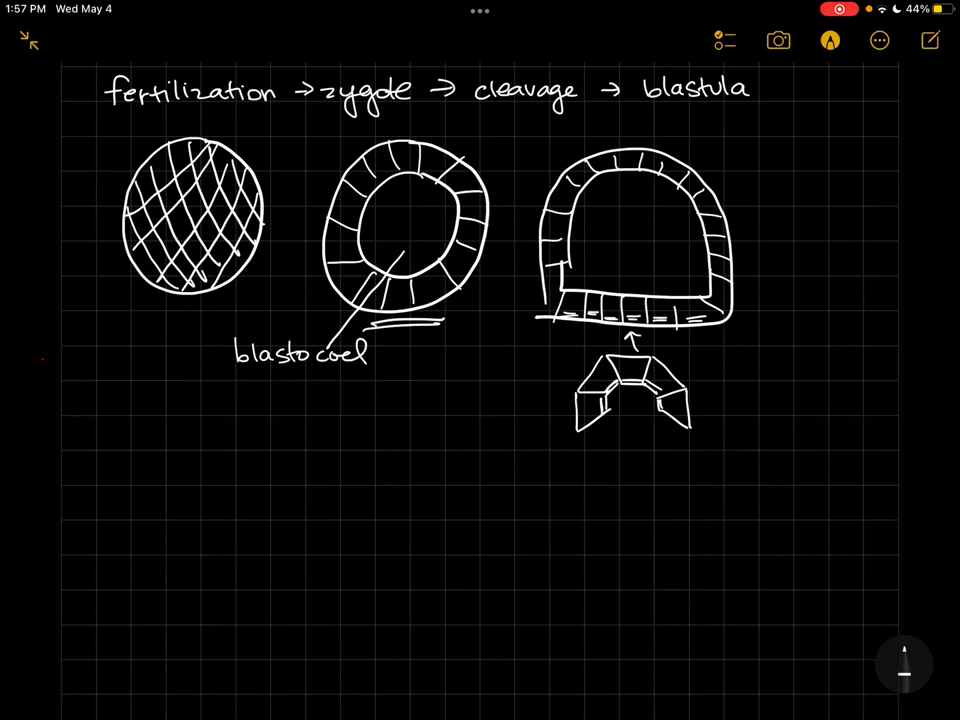
{"action": "left_click_drag", "start_coordinate": [770, 247], "coordinate": [840, 245]}
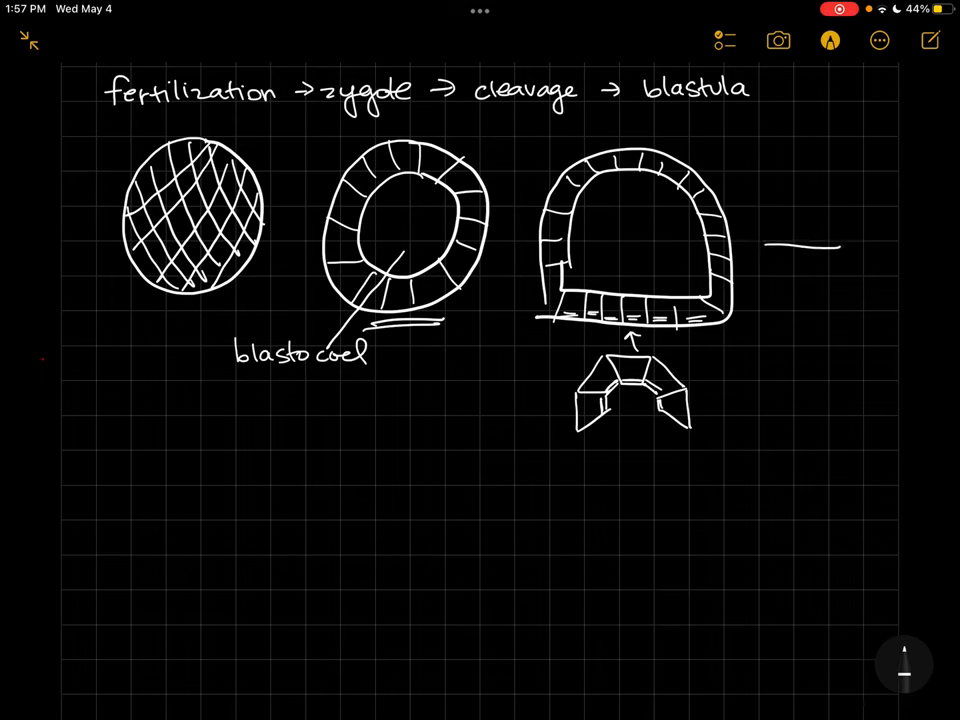
Handwrite 'gastrulation' beside the arrow and outline the gastrula diagram below
{"action": "type", "text": "gas"}
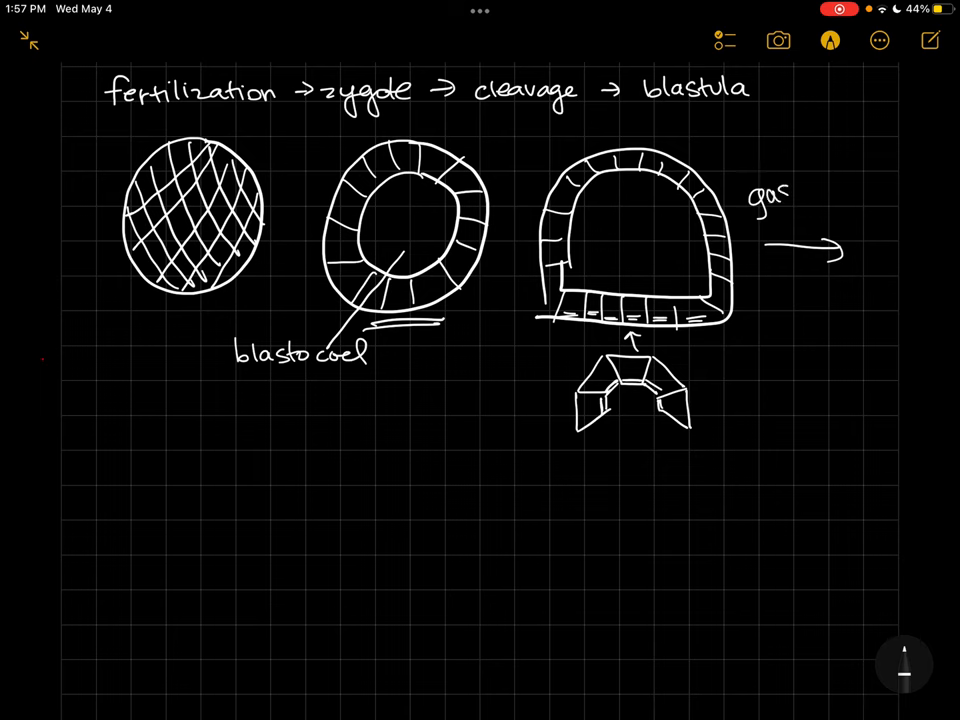
{"action": "type", "text": "rulati"}
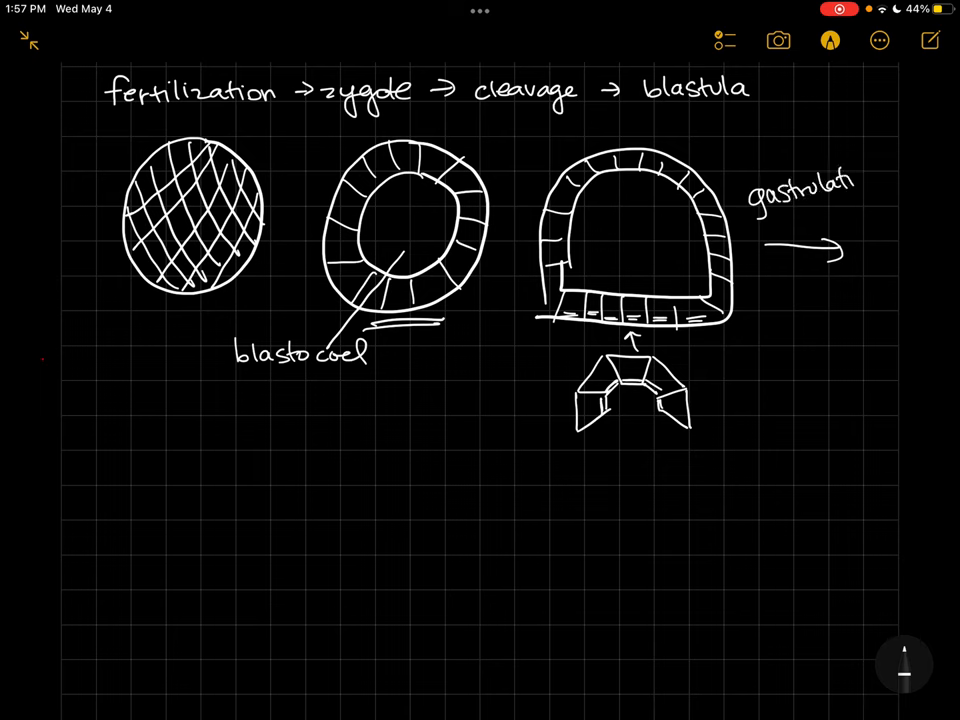
{"action": "type", "text": "ion"}
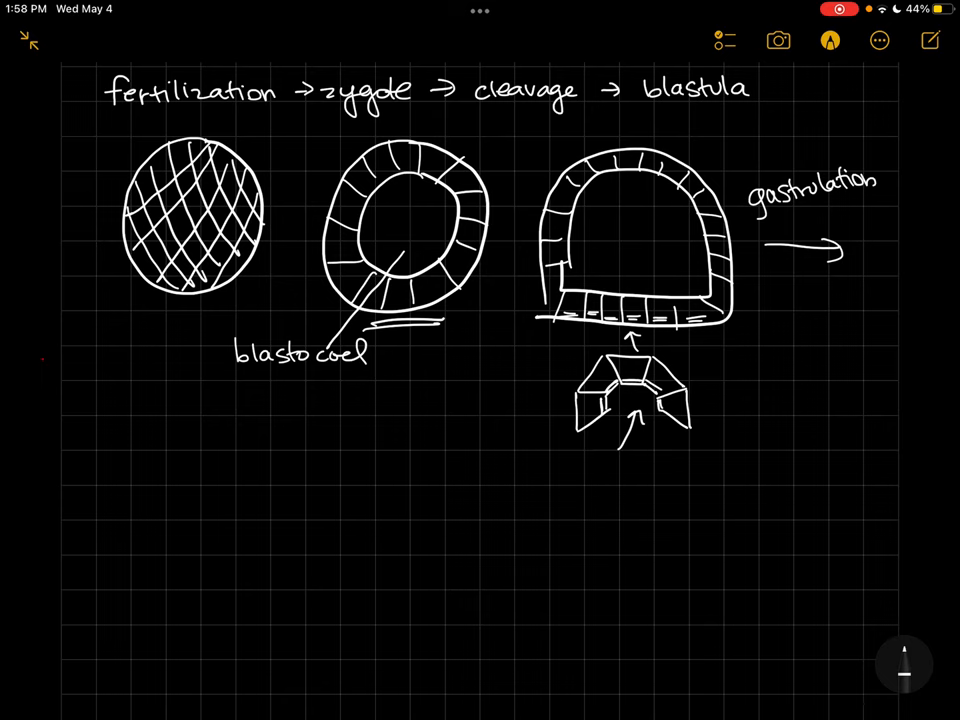
{"action": "left_click_drag", "start_coordinate": [235, 420], "coordinate": [128, 595]}
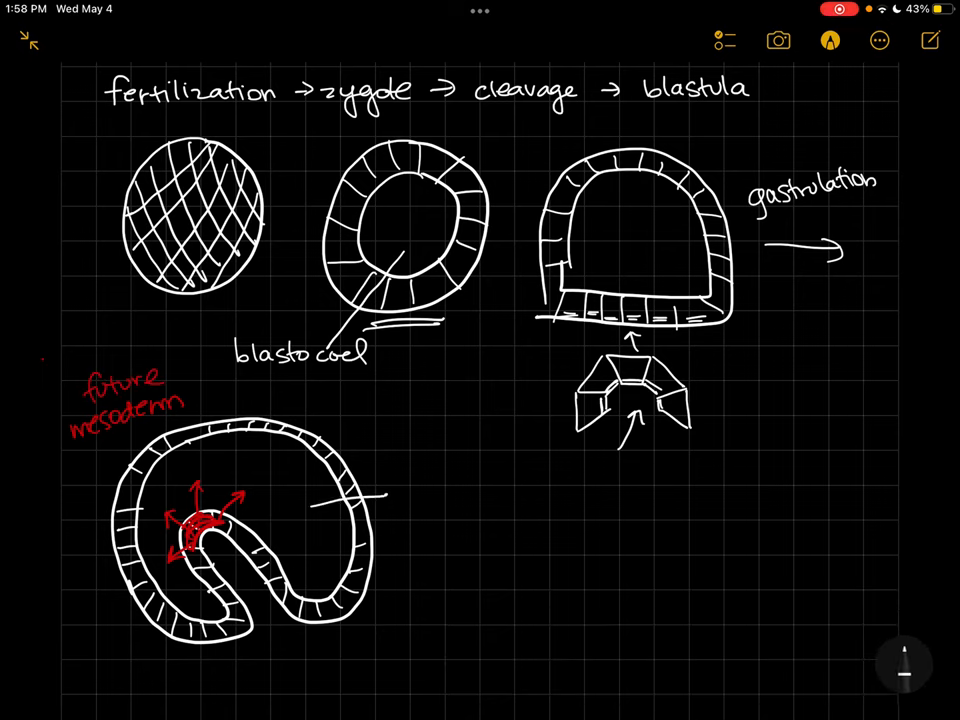
Begin the handwritten 'blastocoel' label on the gastrula's cavity
{"action": "type", "text": "blasl"}
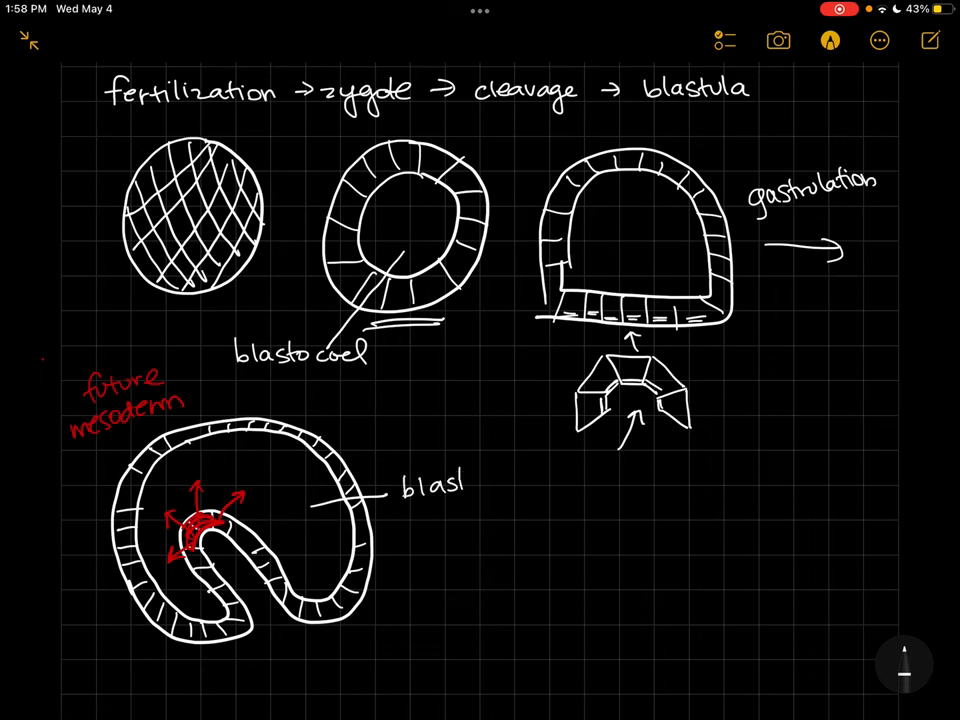
Label the gastrula blastocoel, archenteron and blastopore, writing 'primitive gut' under archenteron
{"action": "type", "text": "ocoel"}
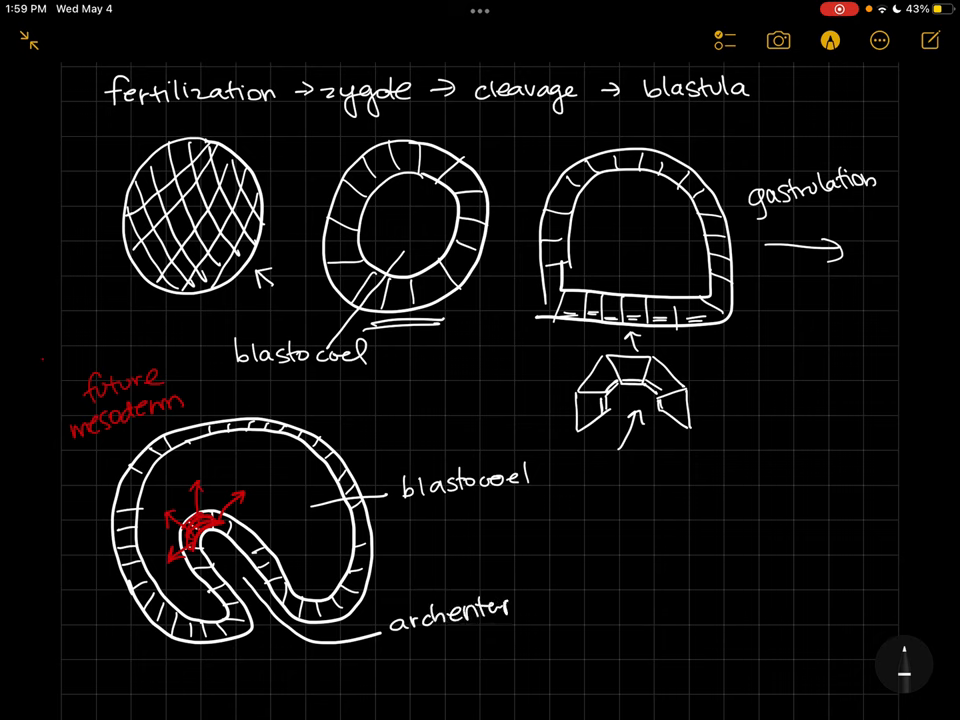
{"action": "type", "text": "on"}
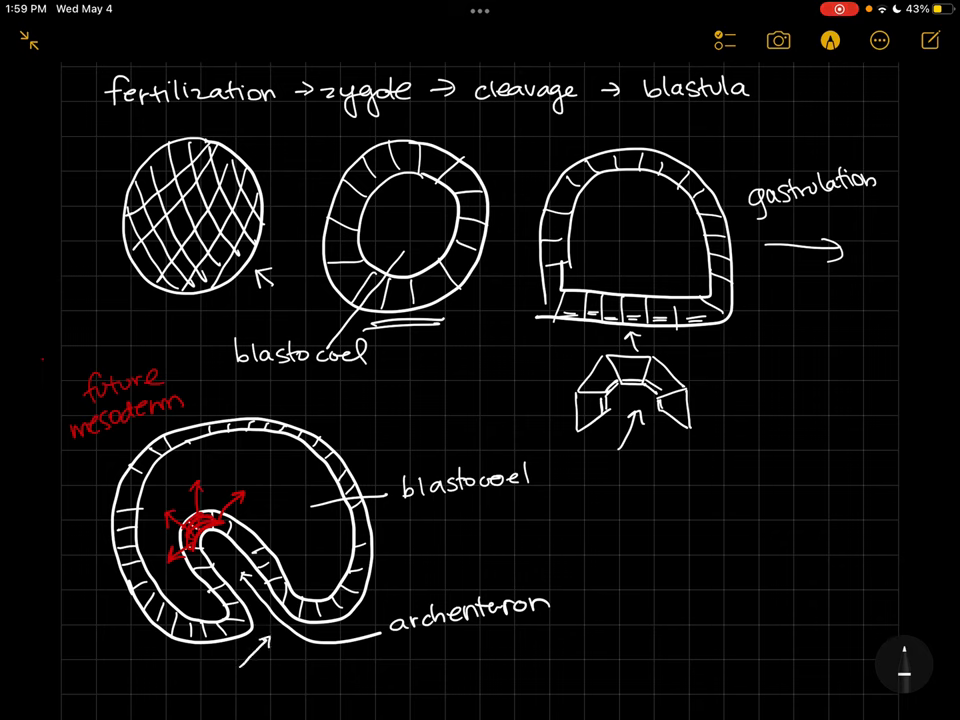
{"action": "type", "text": "blastopore"}
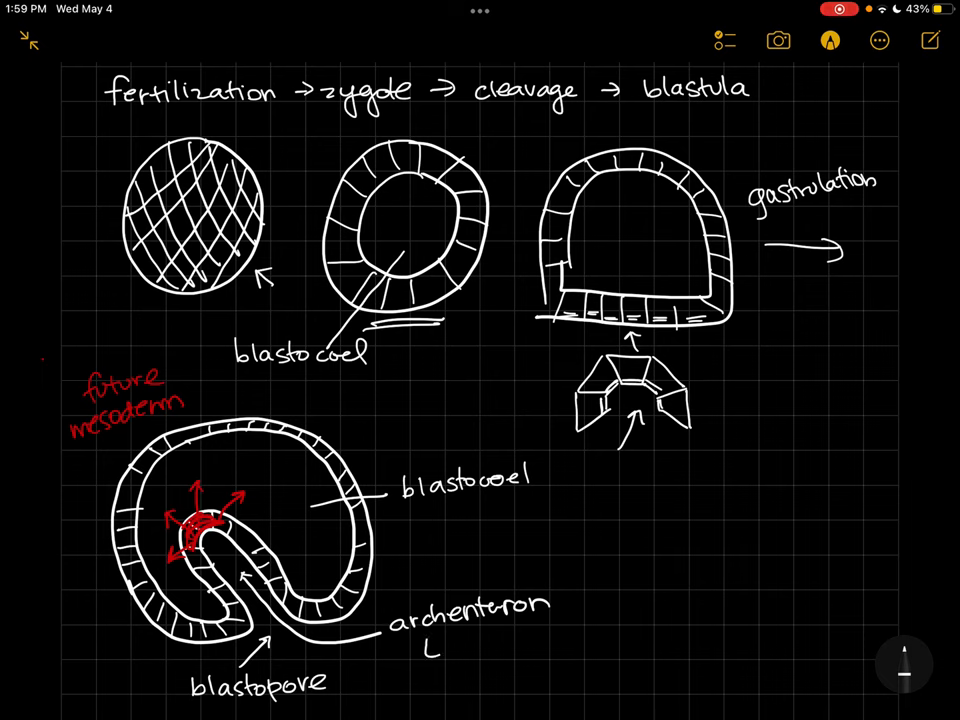
{"action": "type", "text": "prim"}
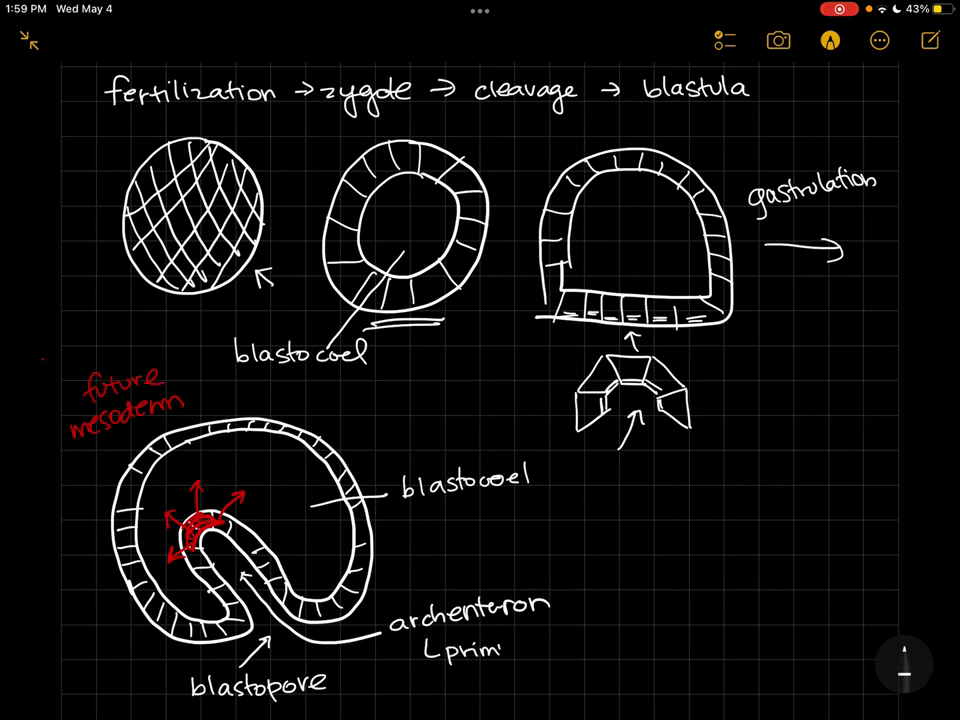
{"action": "type", "text": "itive"}
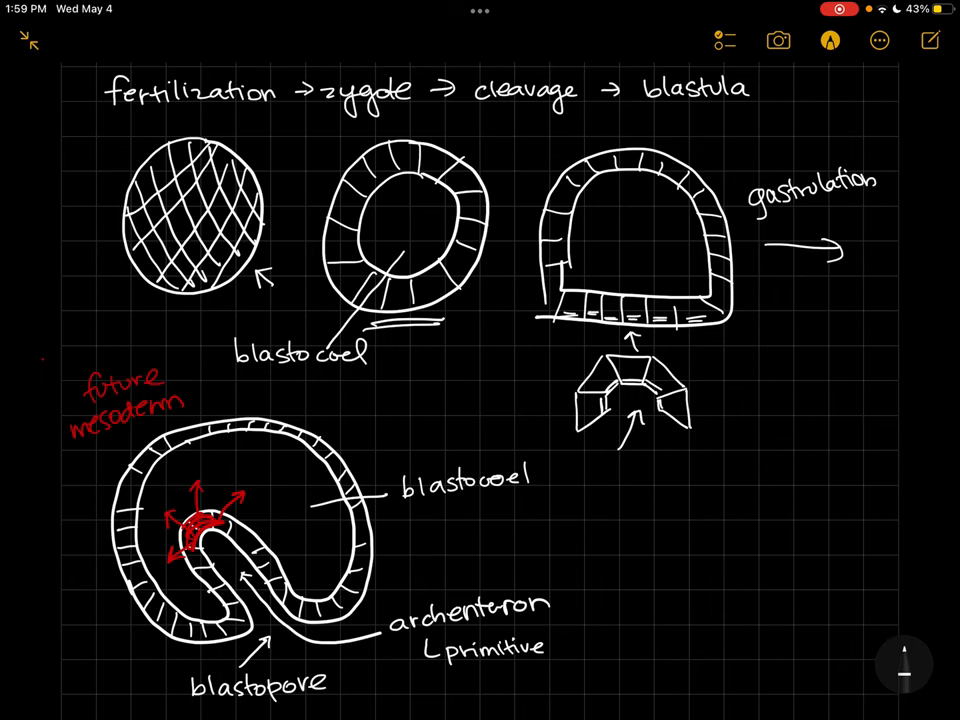
{"action": "type", "text": "gut"}
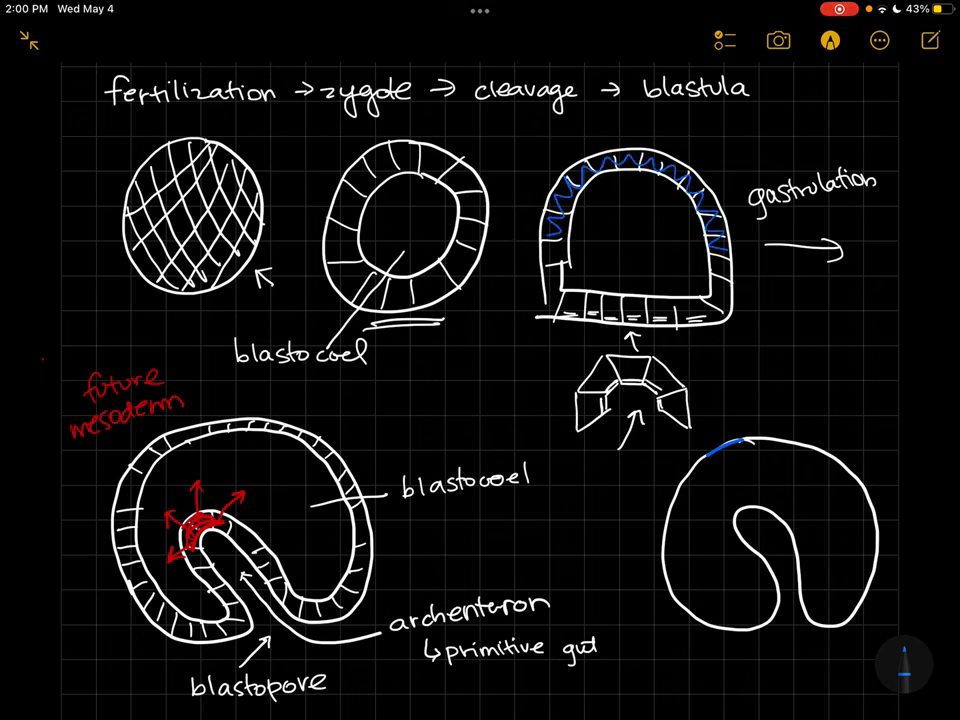
Trace the simplified gastrula's outer layer in blue and mark the blastula's lower layer in green
{"action": "left_click_drag", "start_coordinate": [730, 445], "coordinate": [660, 565]}
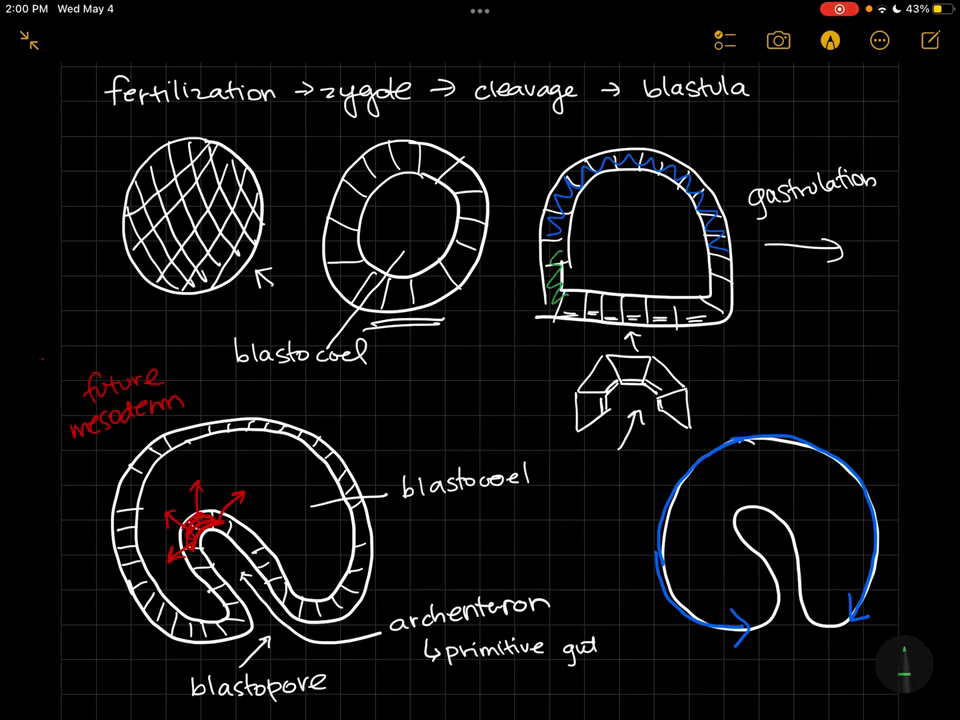
{"action": "left_click_drag", "start_coordinate": [560, 300], "coordinate": [715, 300]}
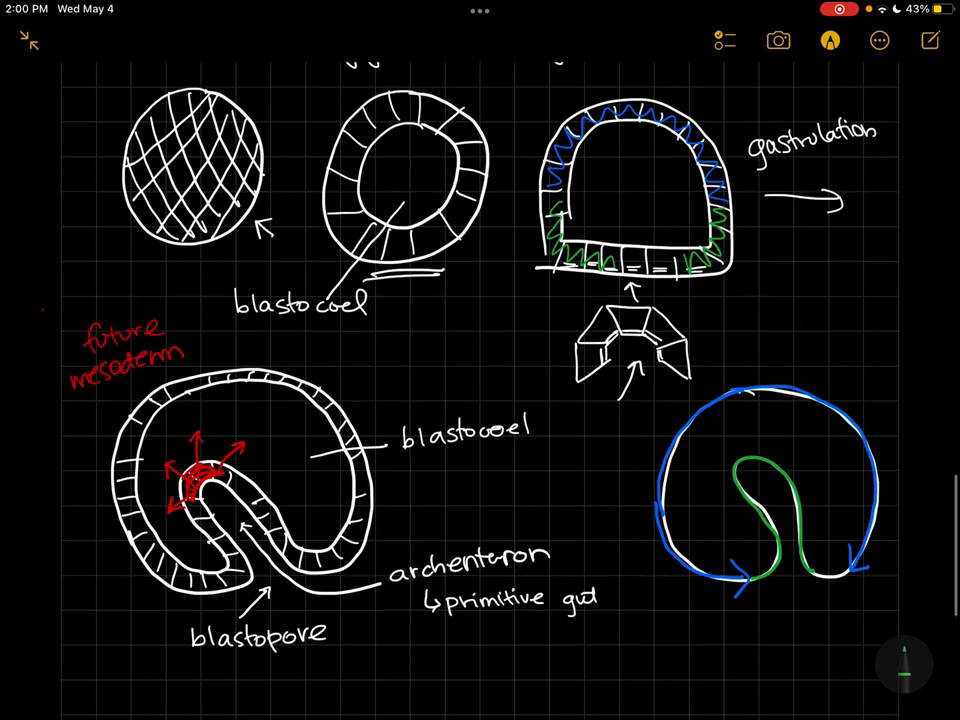
Write the colour legend: 'endoderm' green, 'ectoderm' blue, 'mesoderm' red and 'blastocoel' white
{"action": "type", "text": "end"}
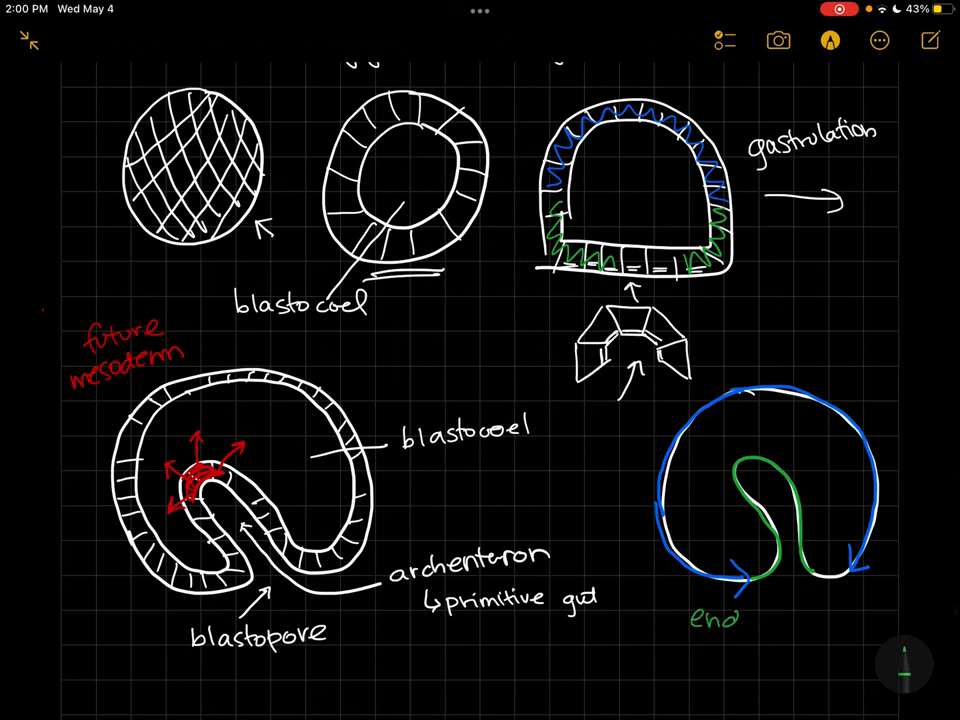
{"action": "type", "text": "oderm"}
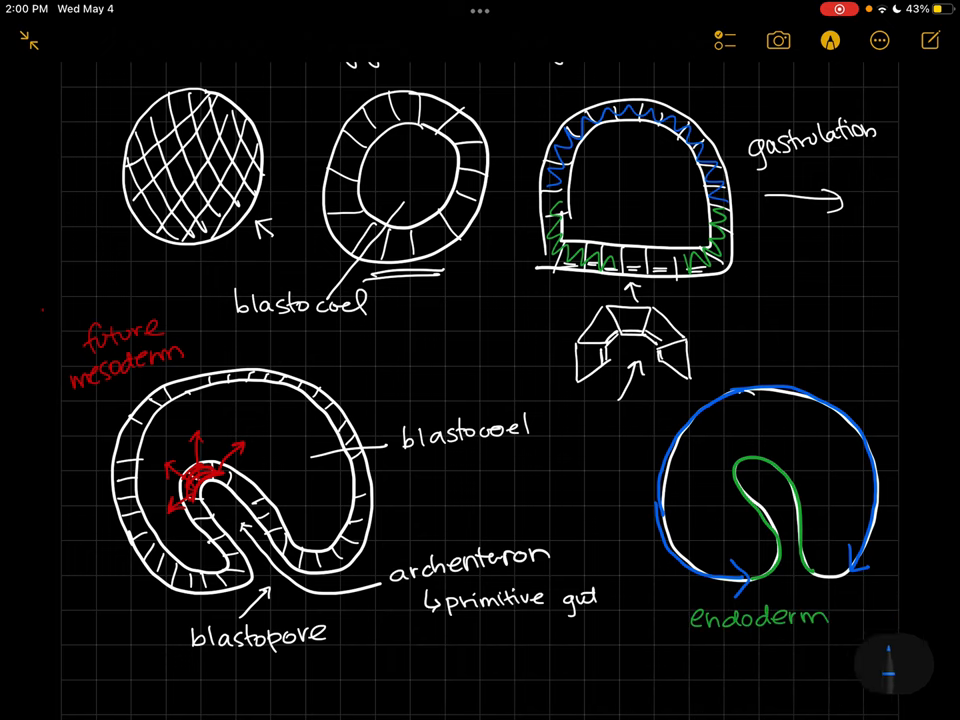
{"action": "type", "text": "ectoder"}
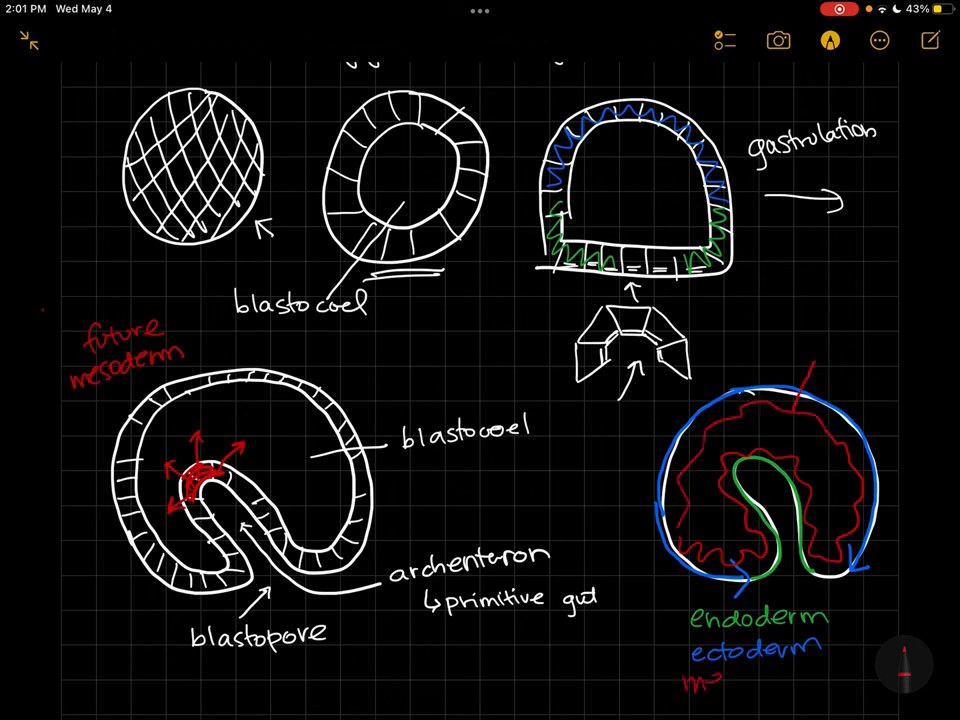
{"action": "type", "text": "mesoder"}
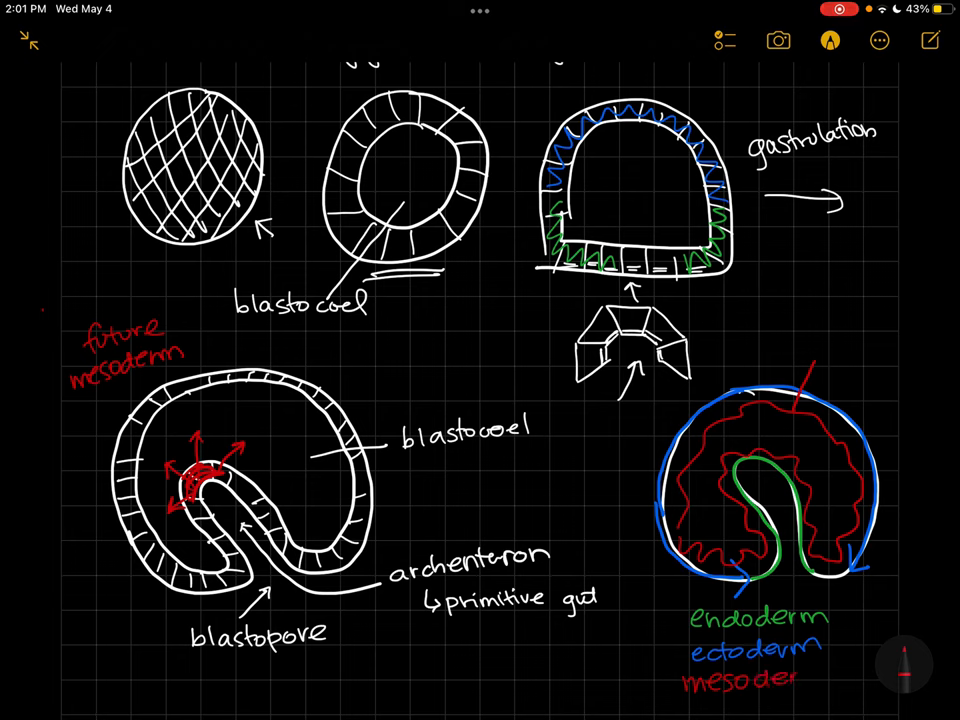
{"action": "type", "text": "m"}
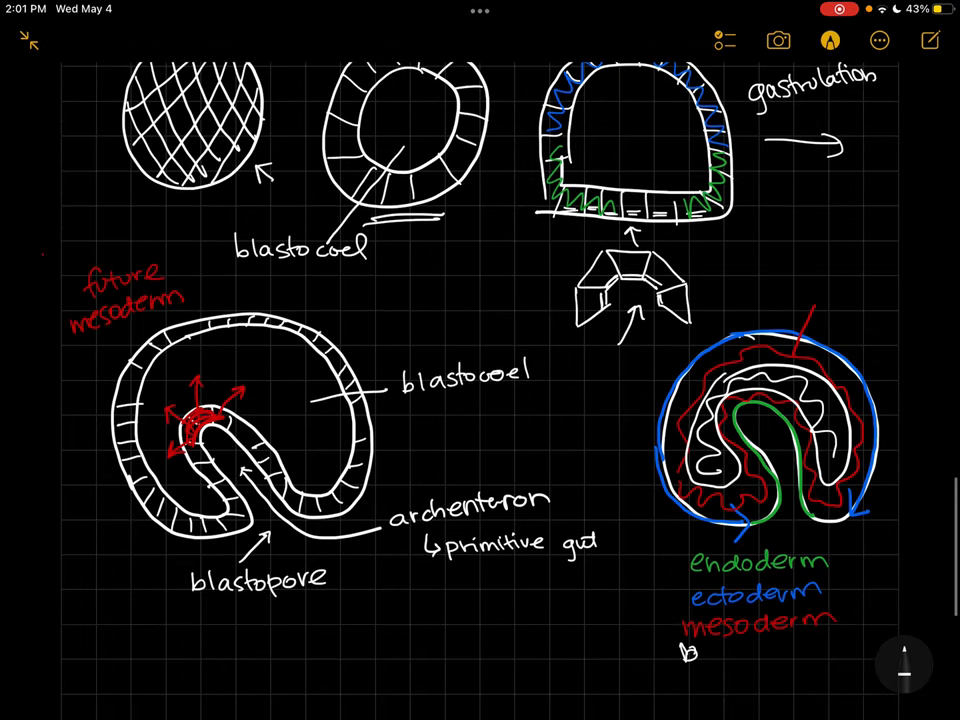
{"action": "type", "text": "blasto co"}
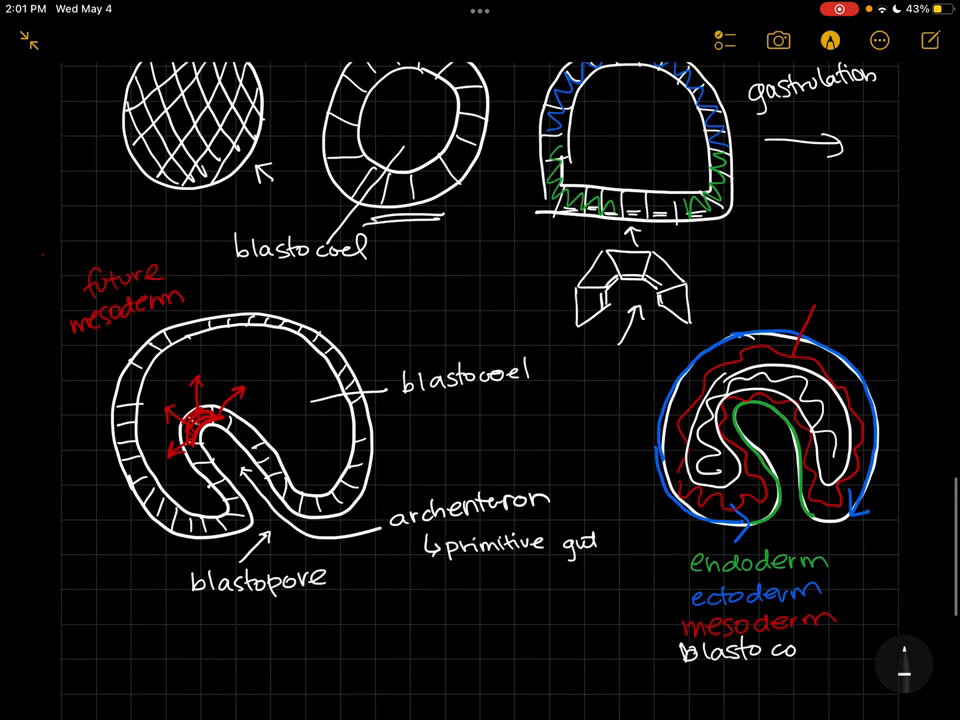
{"action": "type", "text": "el"}
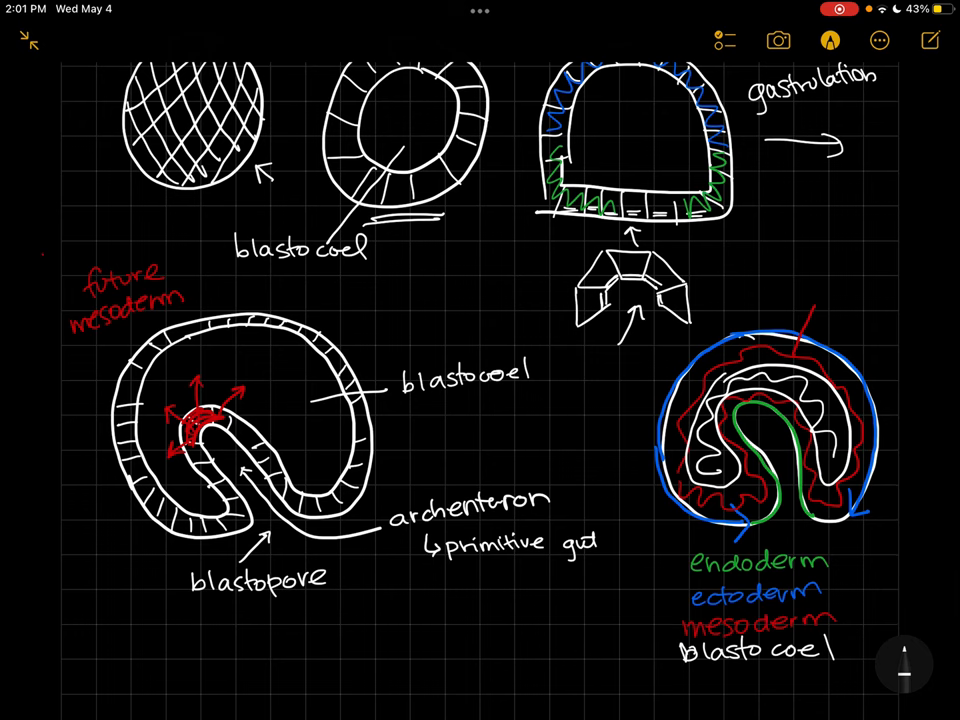